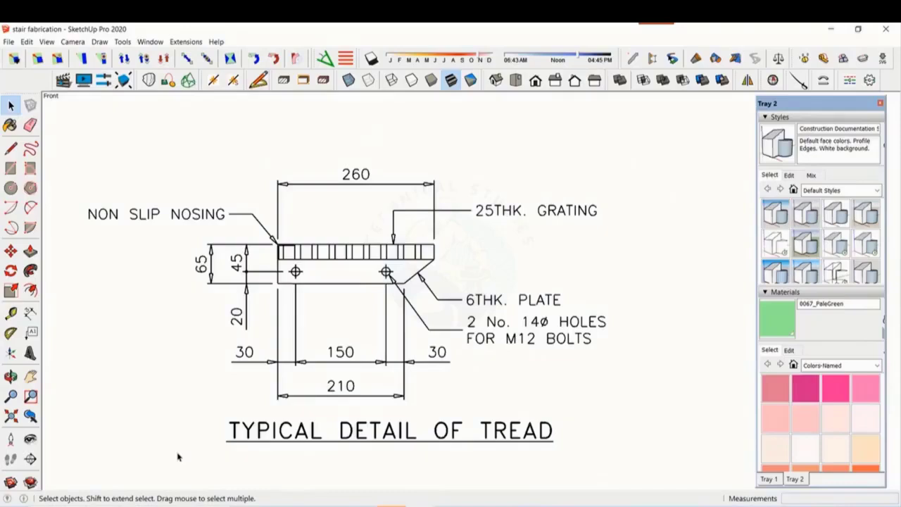
pyautogui.moveTo(176, 442)
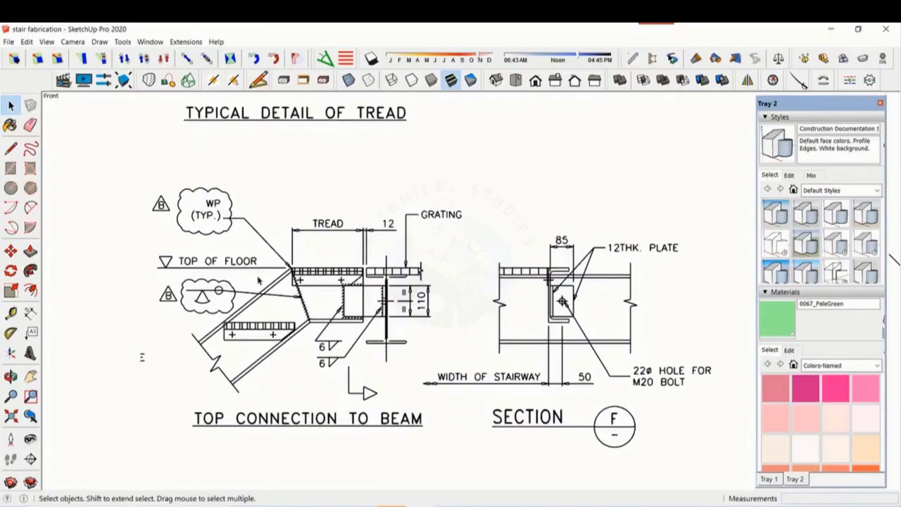
pyautogui.moveTo(636, 319)
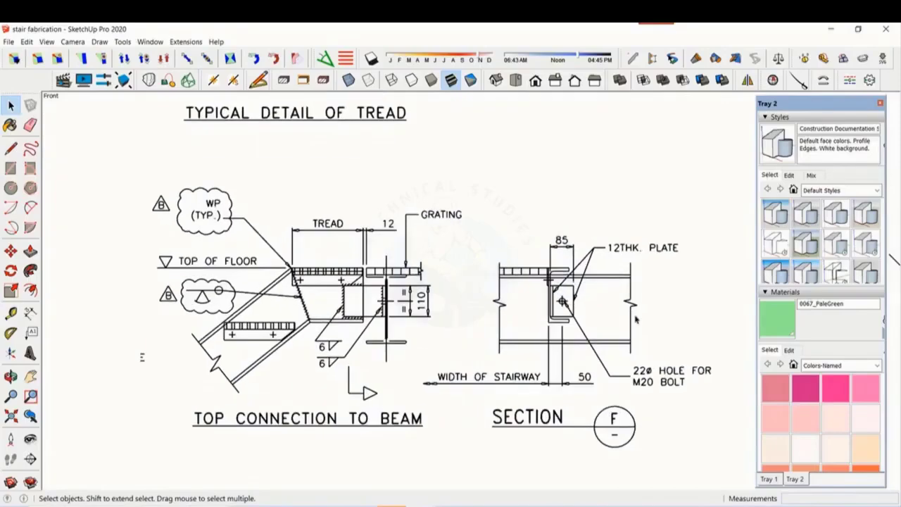